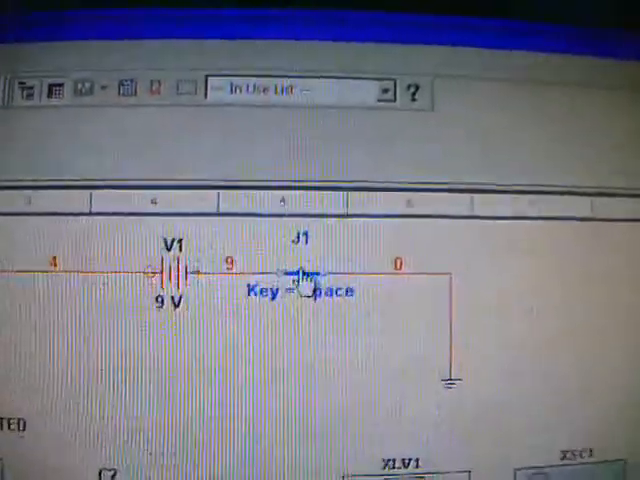
# Bring up the Switch properties of J1 to set its key assignment
pyautogui.doubleClick(300, 276)
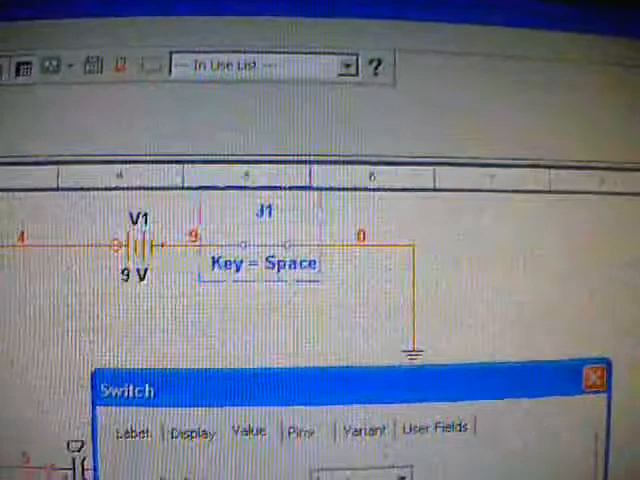